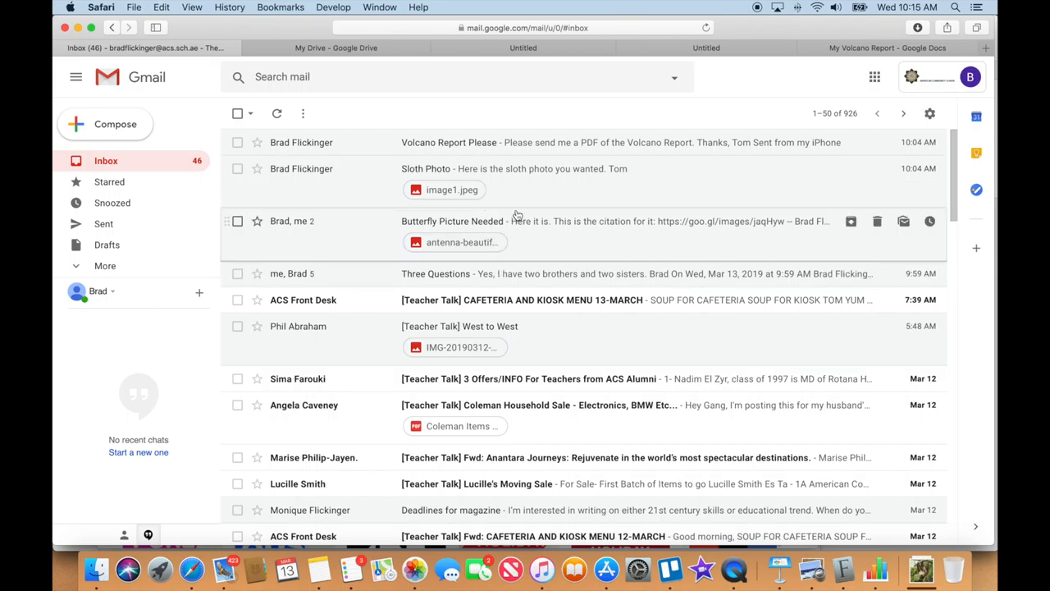
mouse_move(523, 204)
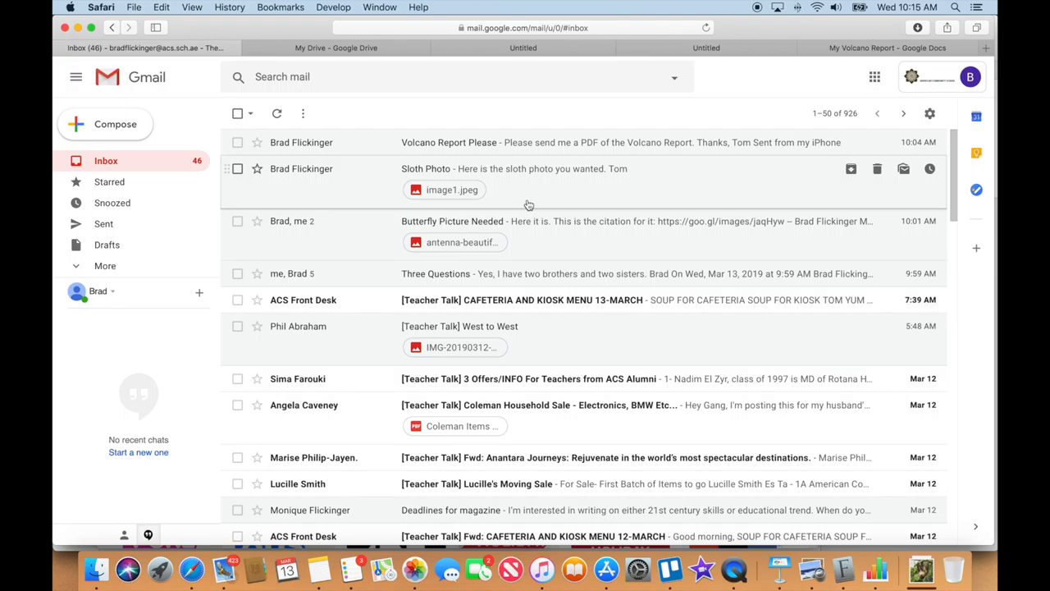
mouse_move(540, 198)
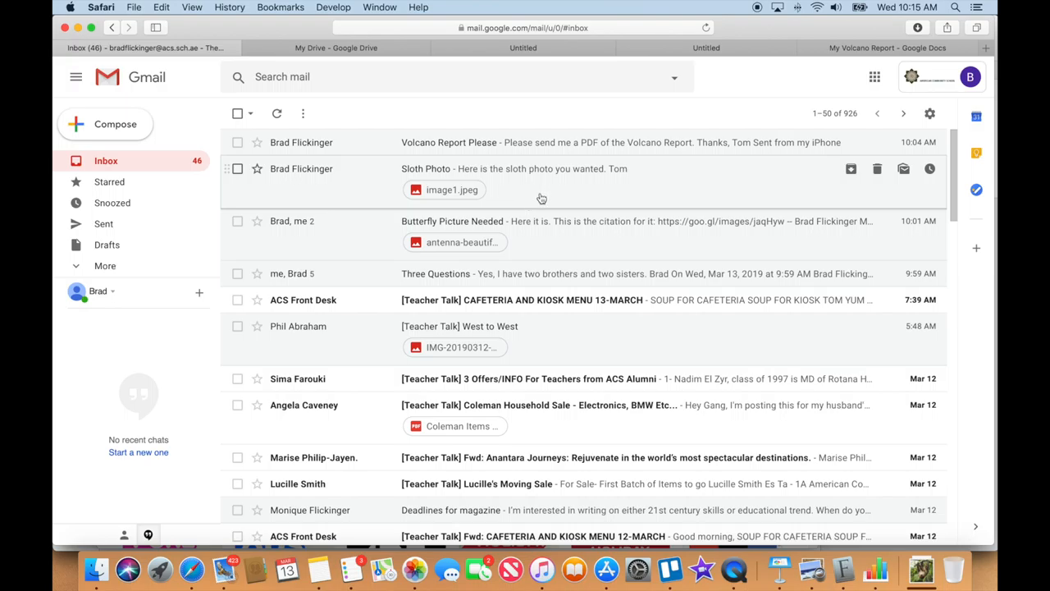
mouse_move(539, 273)
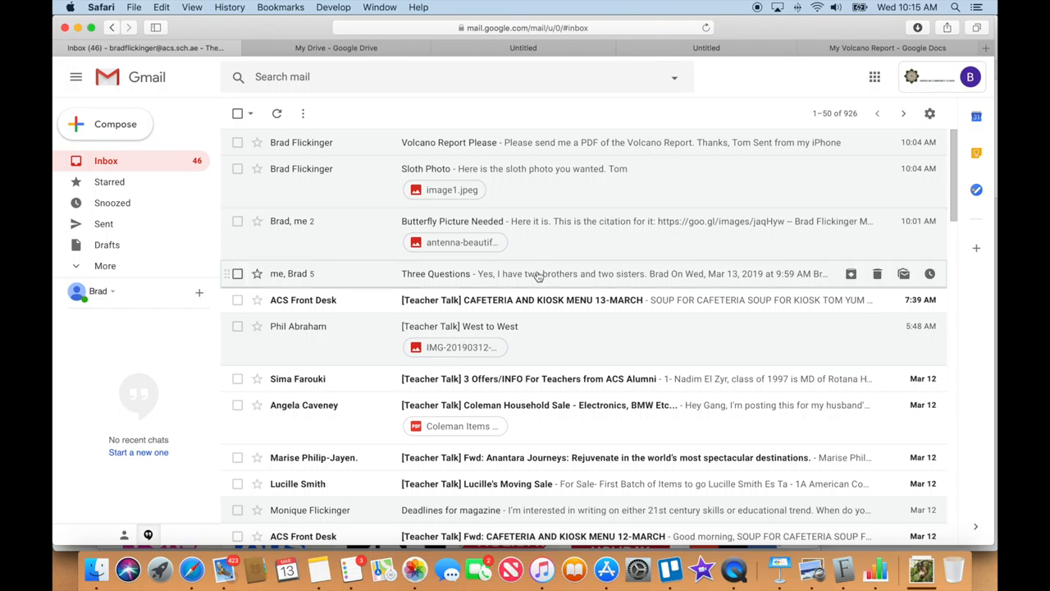
mouse_move(446, 279)
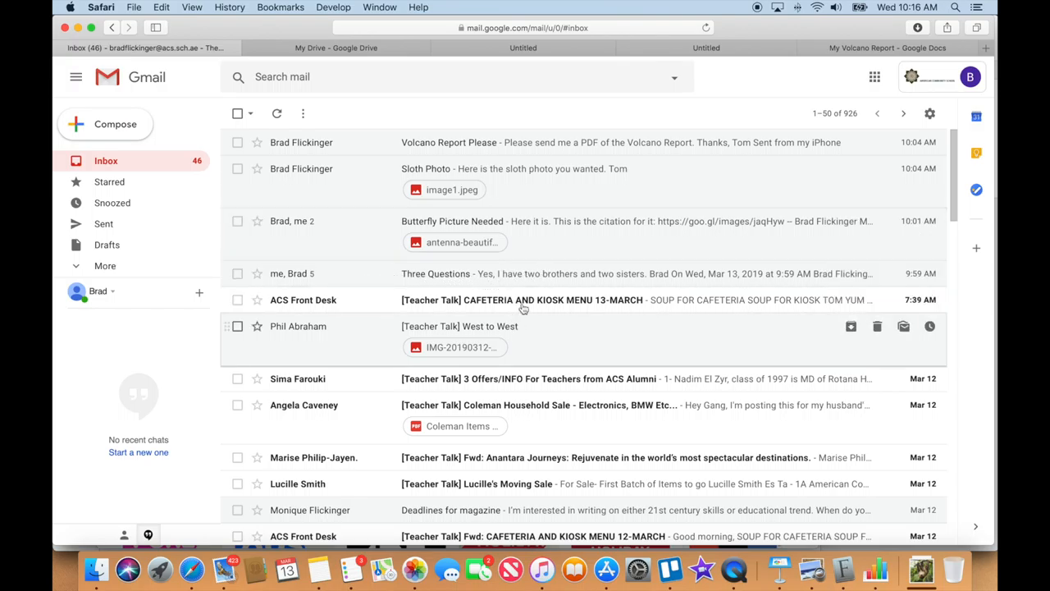
mouse_move(831, 273)
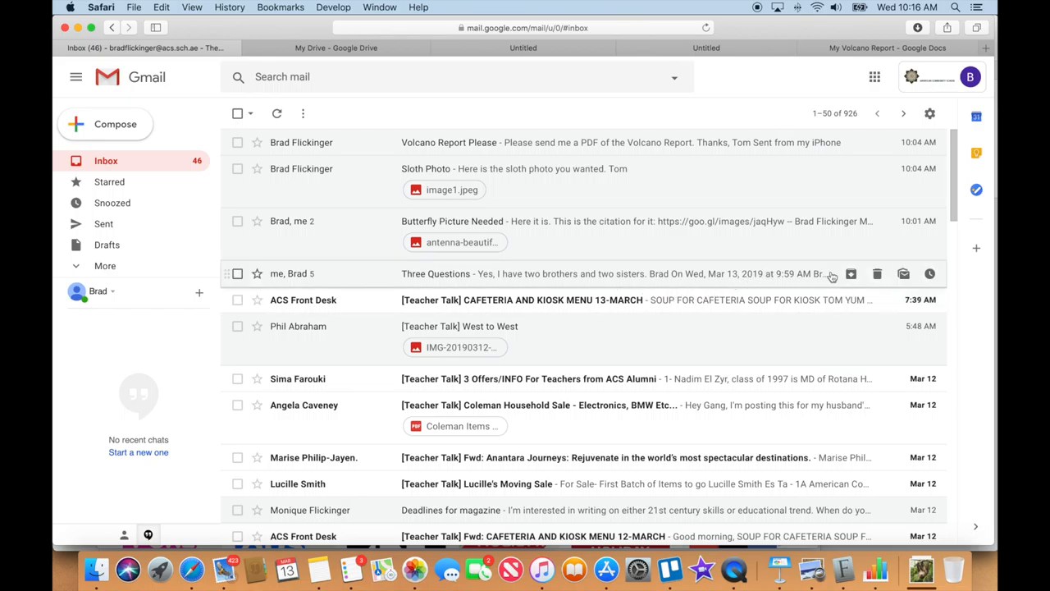
mouse_move(851, 274)
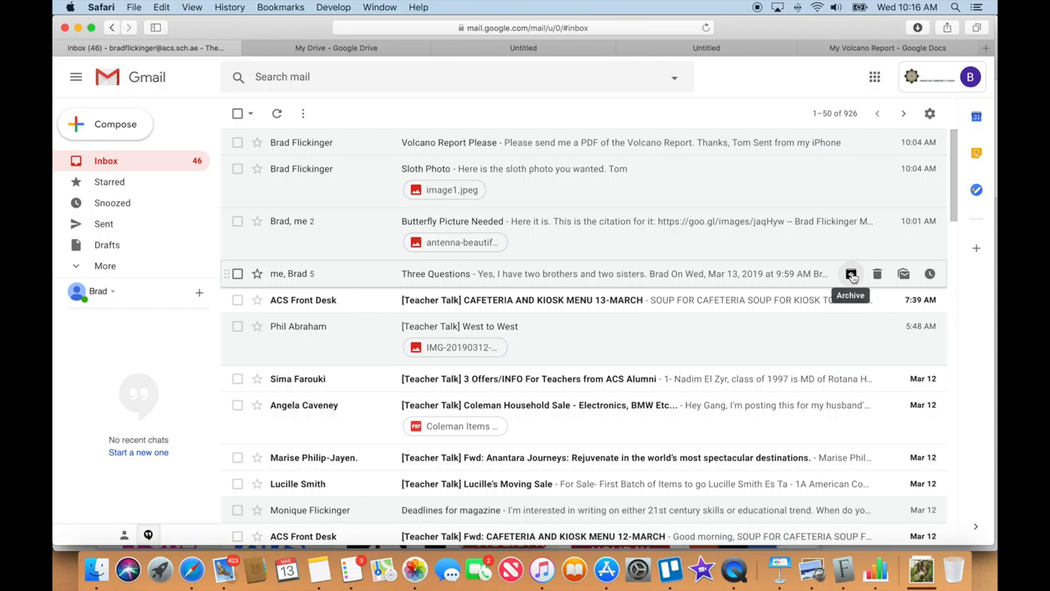
mouse_move(877, 274)
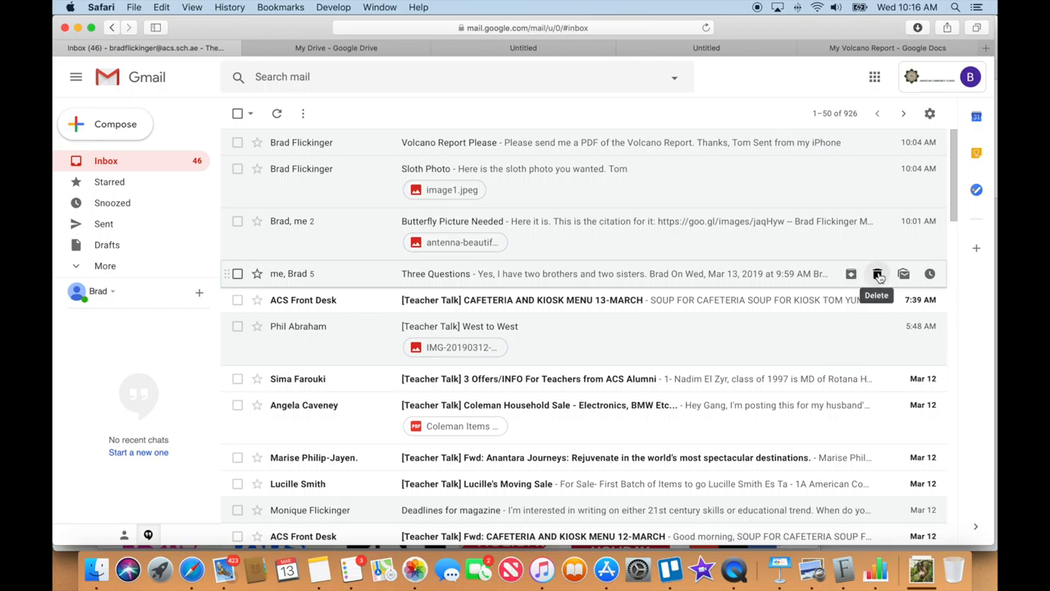
mouse_move(903, 273)
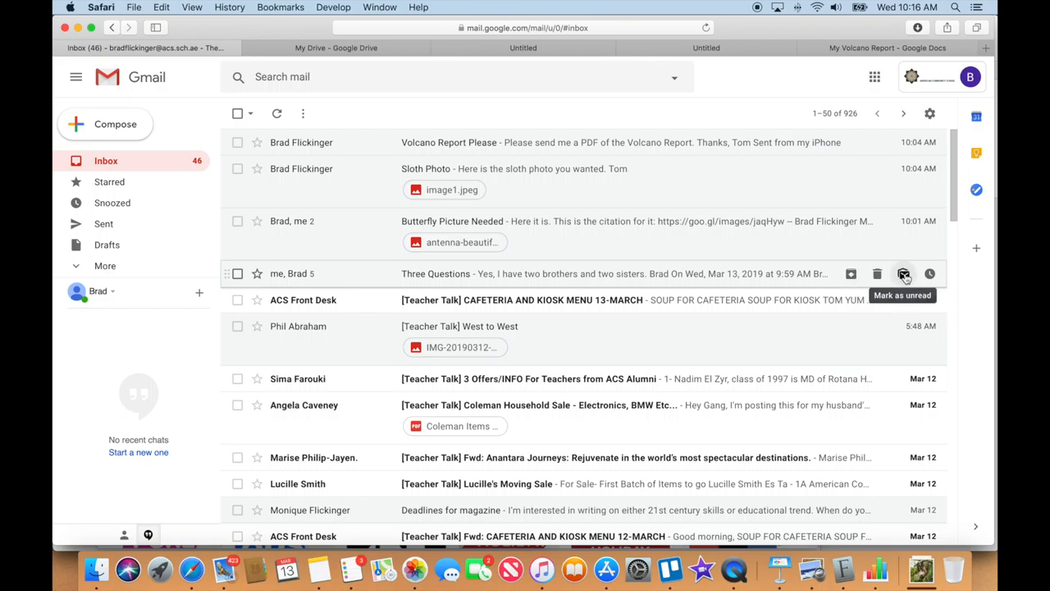
Toggle Three Questions unread and back, delete it, then show the 12 Sent conversations
click(903, 274)
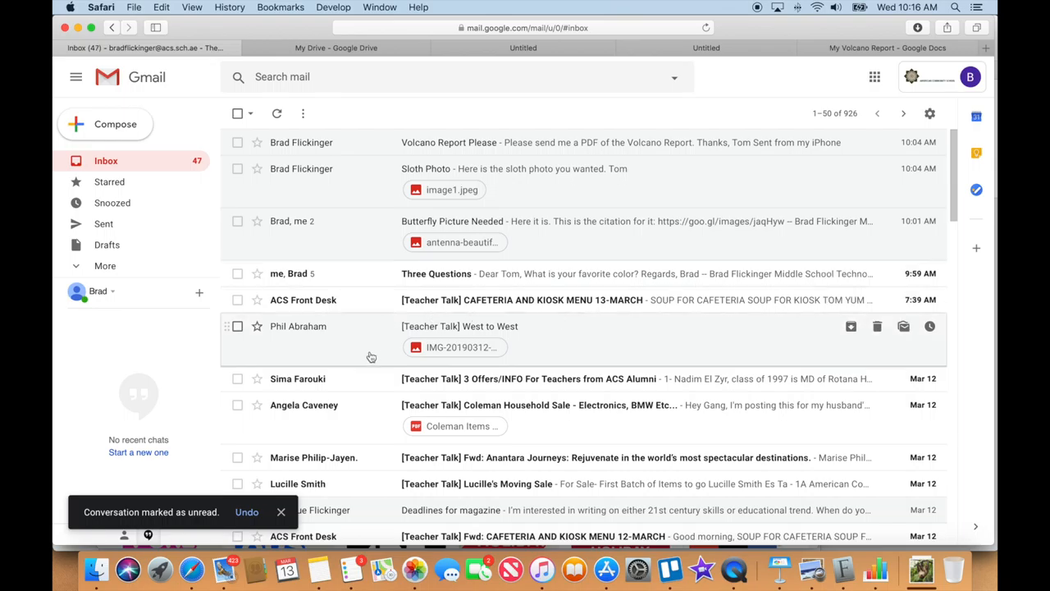
mouse_move(455, 273)
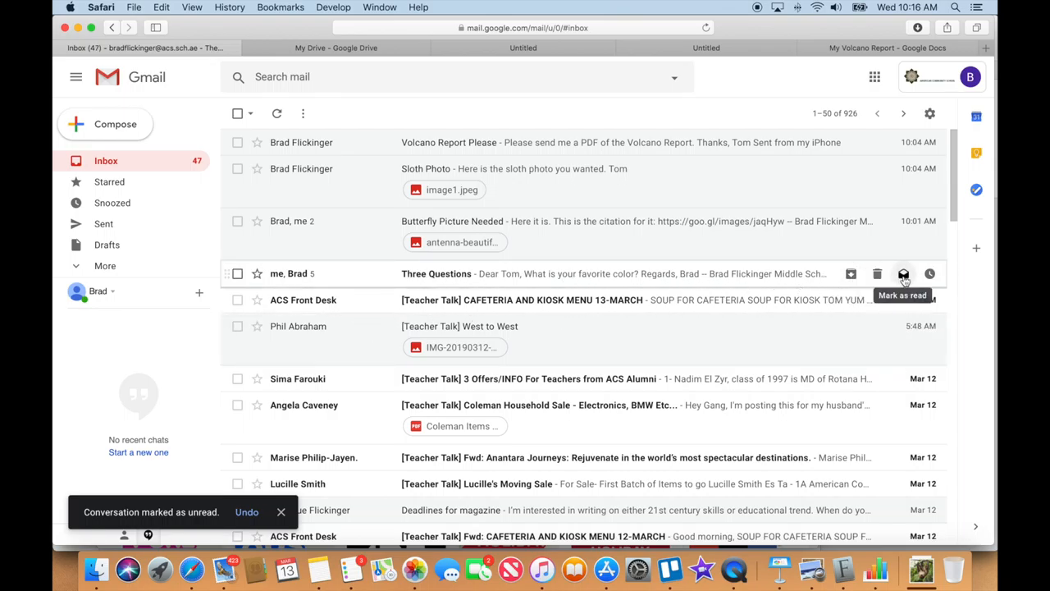
click(902, 273)
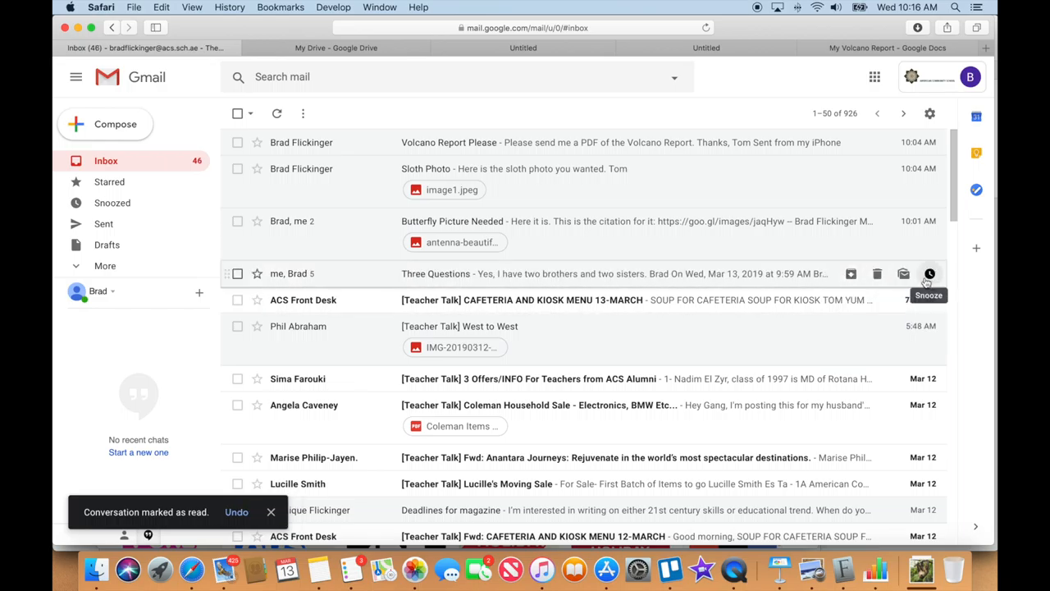
mouse_move(877, 274)
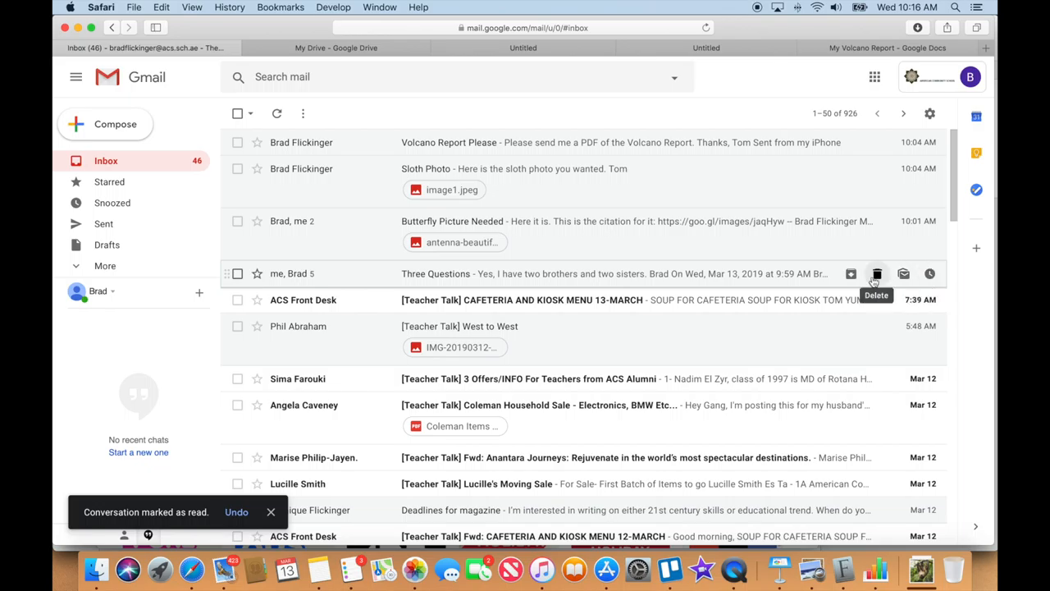
click(877, 273)
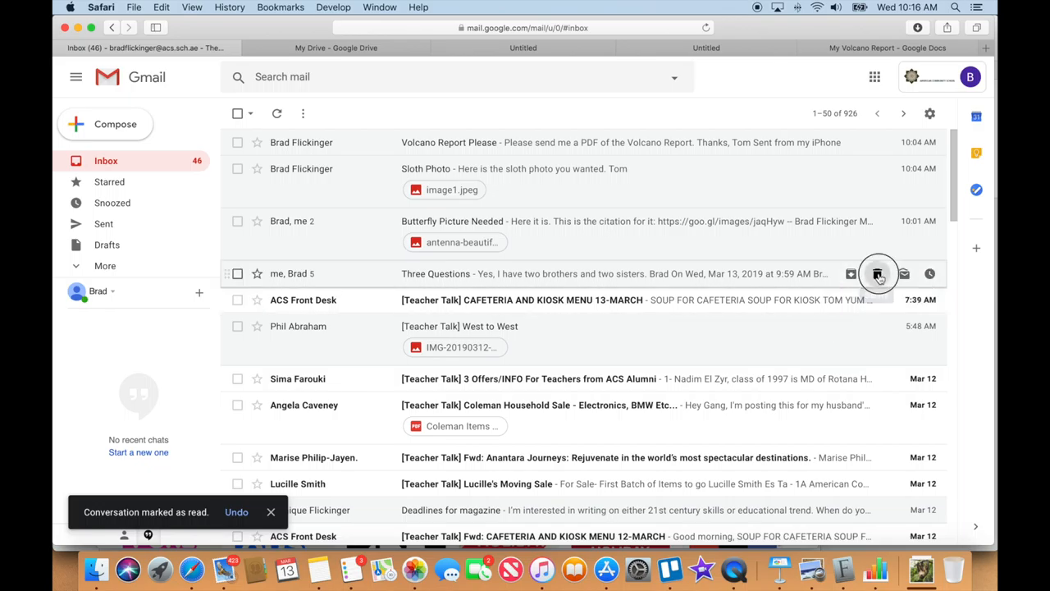
click(877, 273)
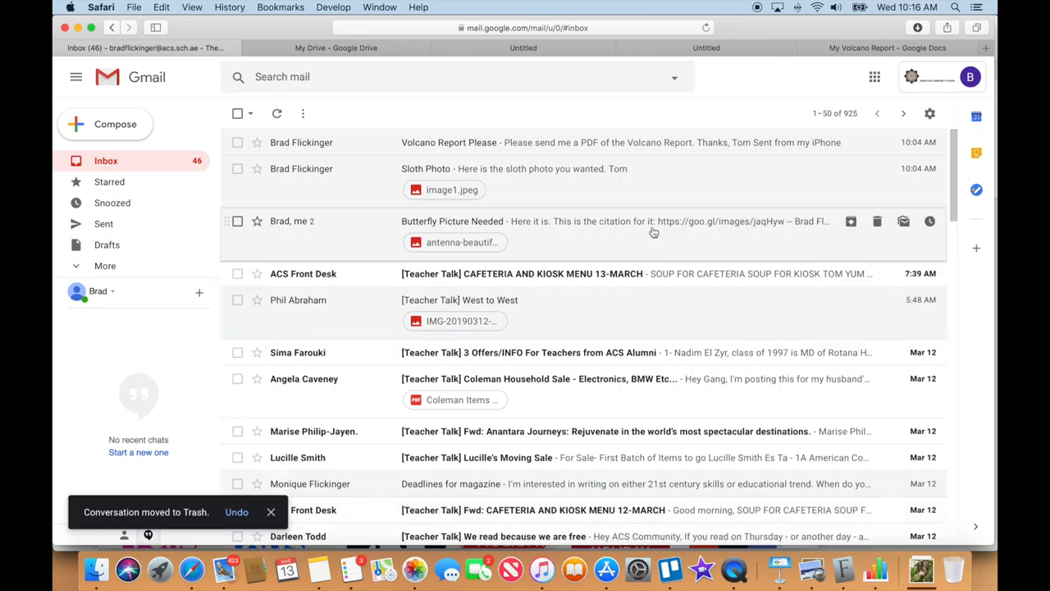
mouse_move(654, 232)
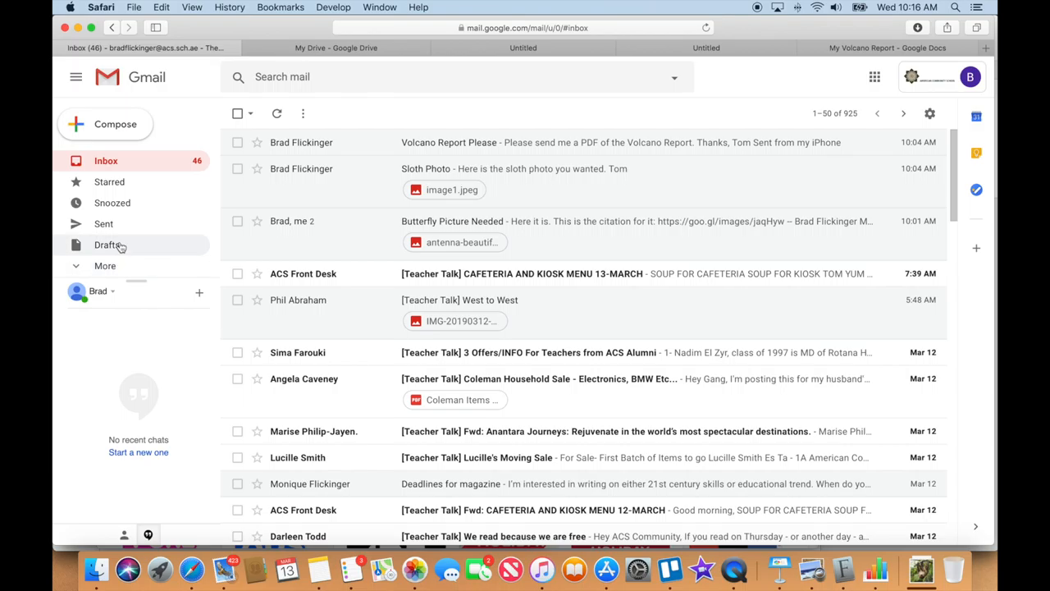
click(103, 224)
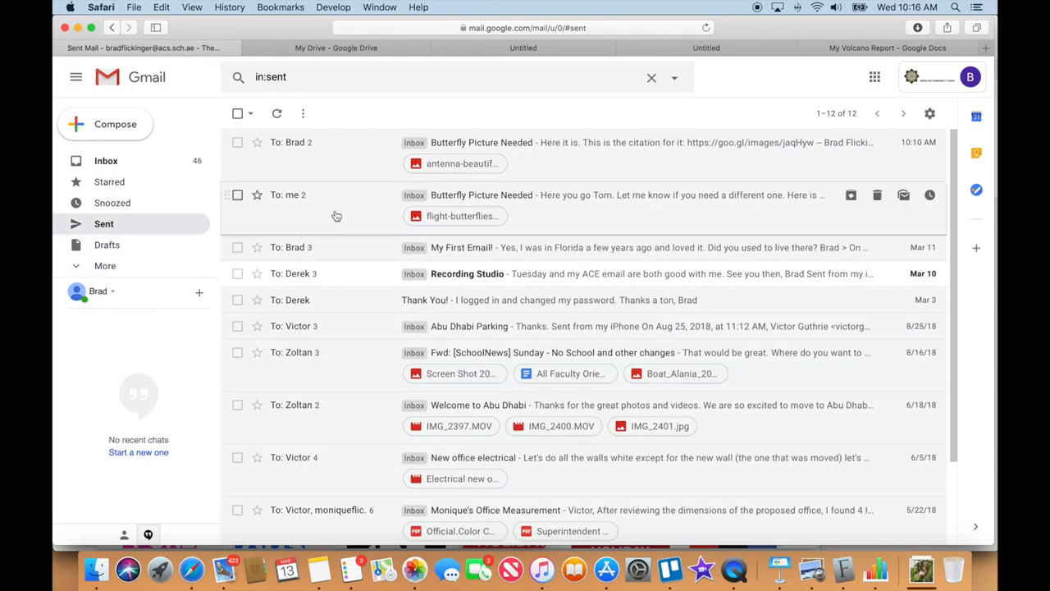
mouse_move(386, 430)
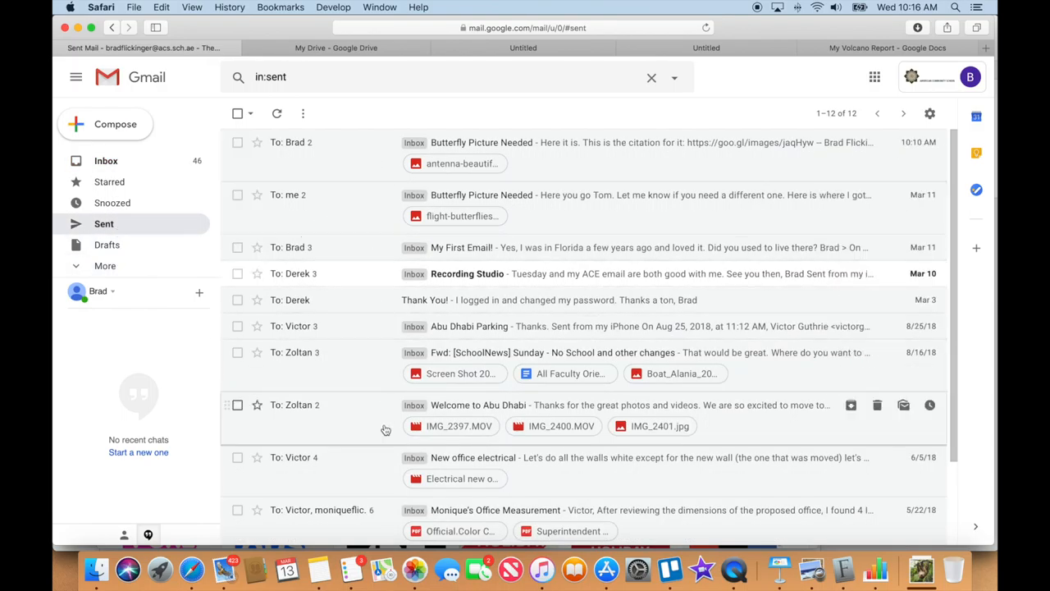
mouse_move(131, 160)
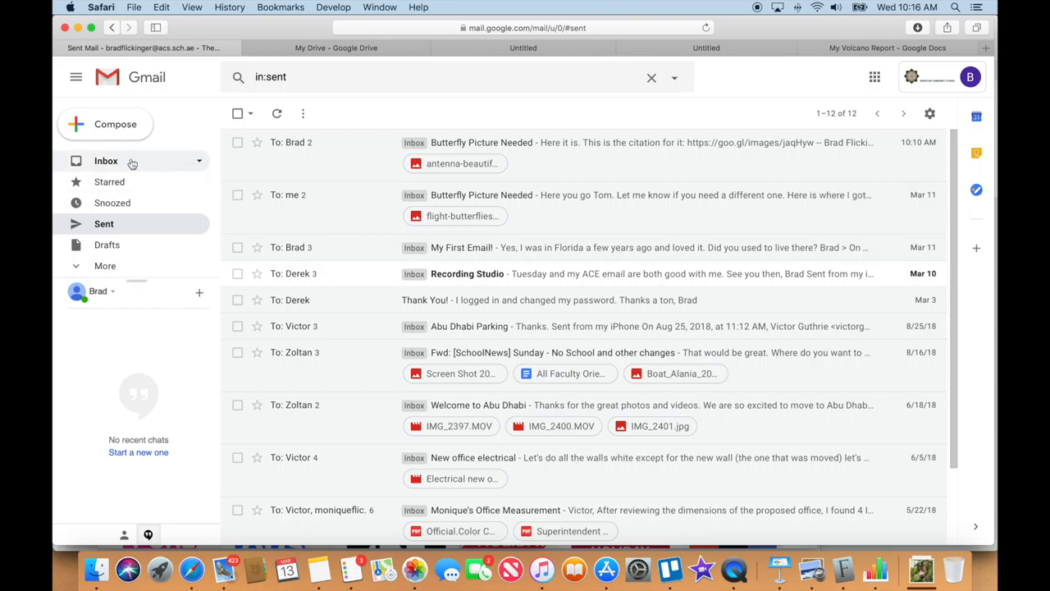
Go back to the Inbox and scroll down through the Butterfly Picture Needed conversation
click(105, 160)
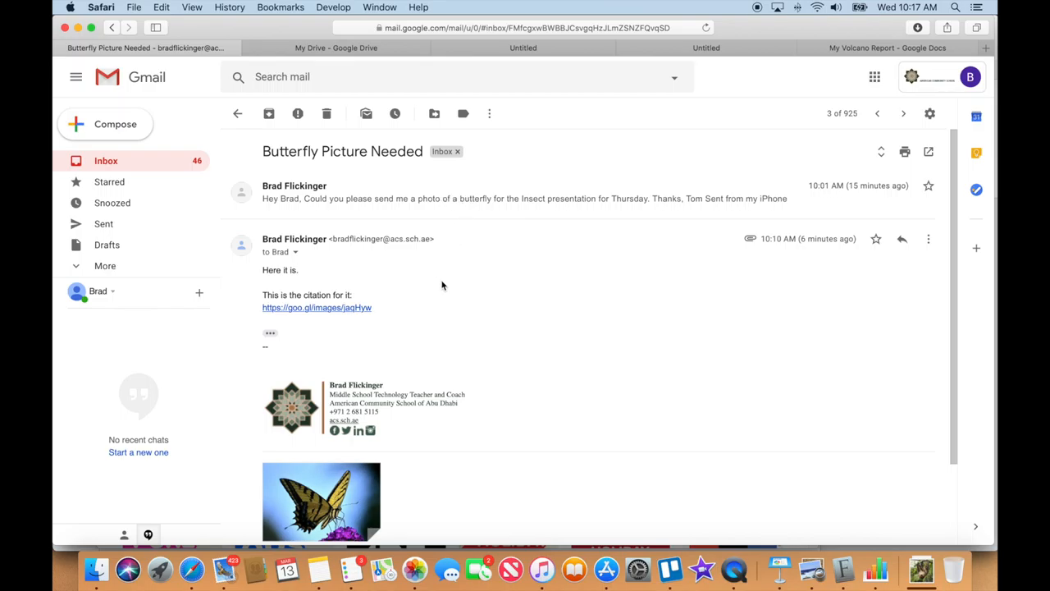
scroll(down, 3)
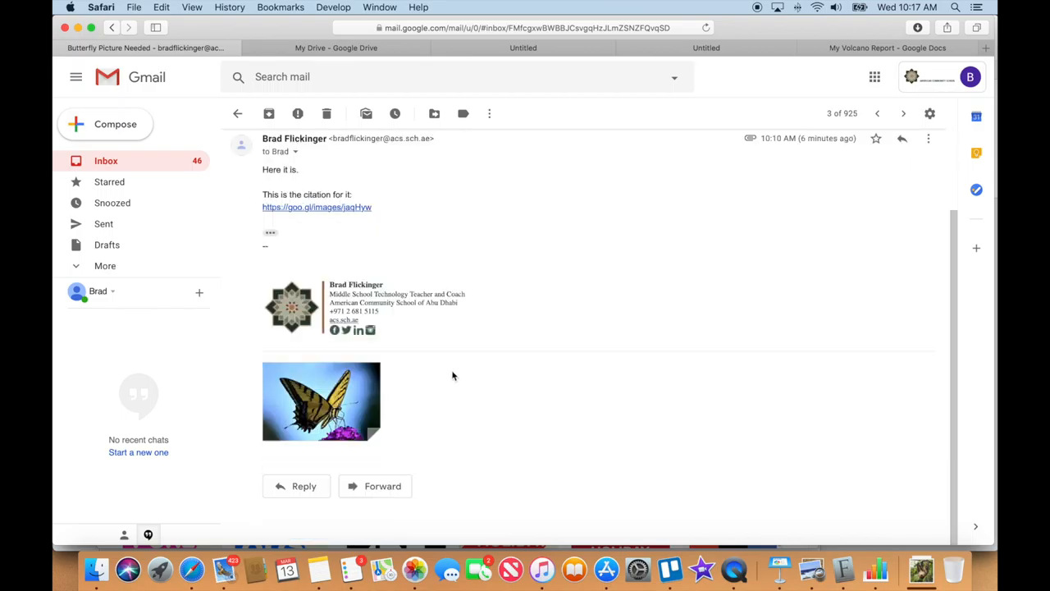